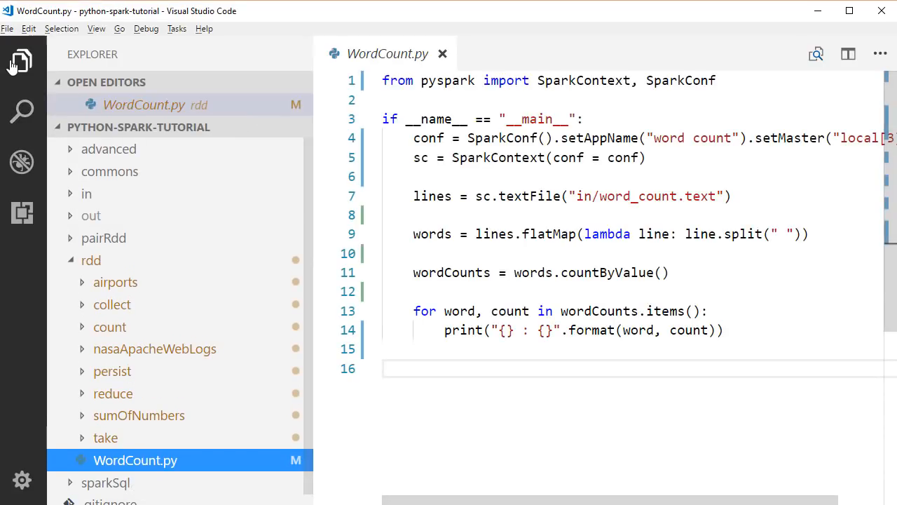
# - Open the integrated terminal at the python-spark-tutorial project folder
pyautogui.click(21, 62)
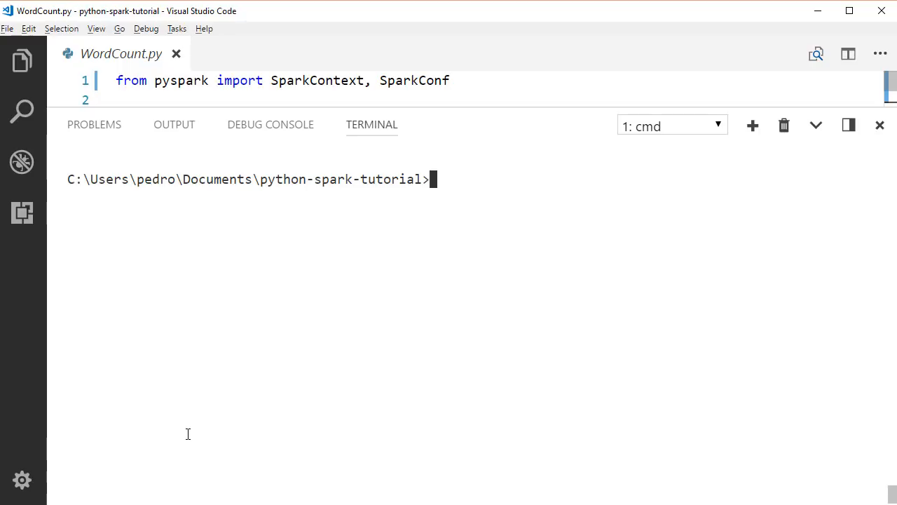
# - Run spark-submit rdd\WordCount.py so it prints each word with its count
pyautogui.write('spark')
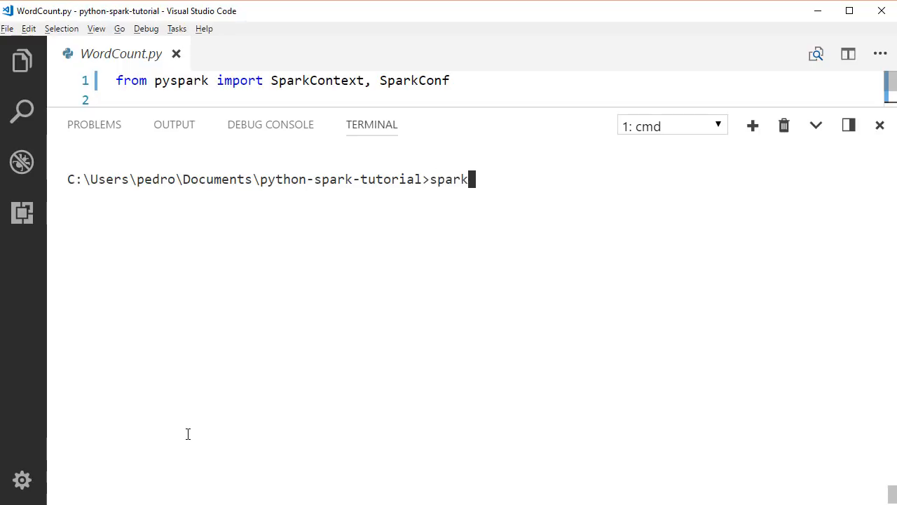
pyautogui.write('-submit rd')
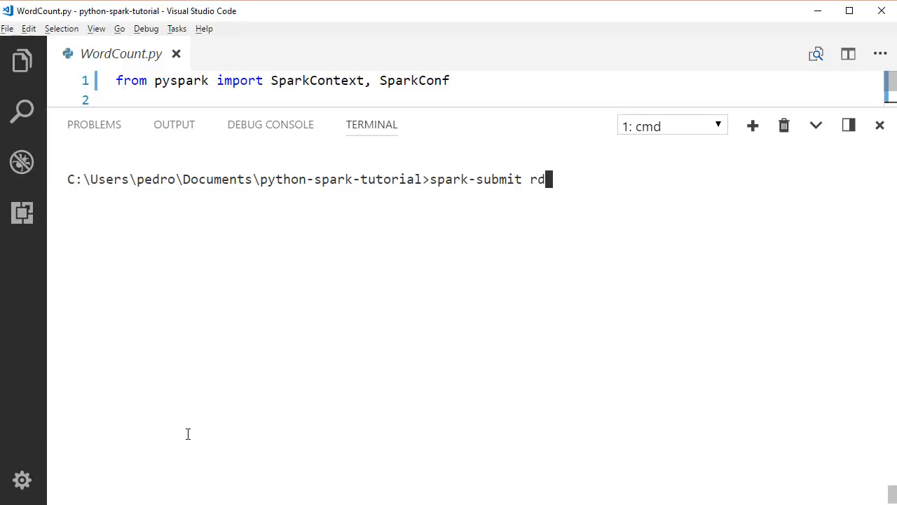
pyautogui.press('enter')
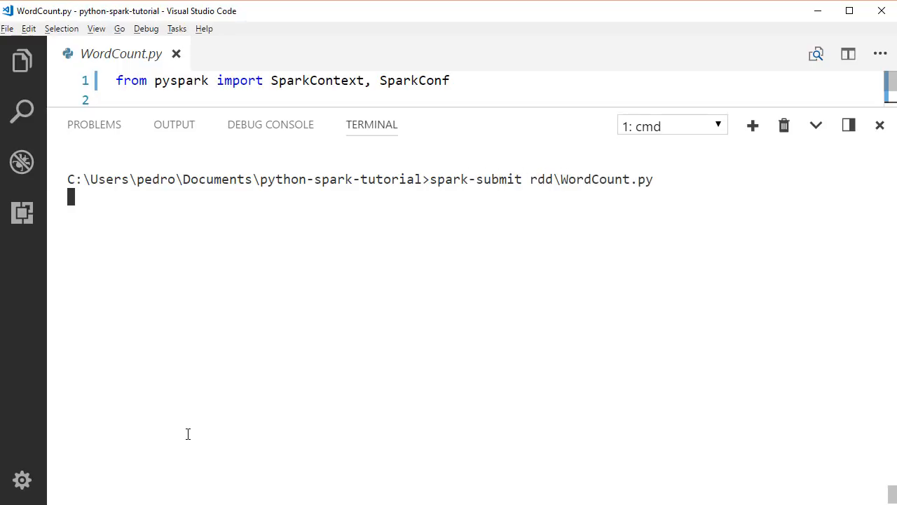
pyautogui.moveTo(833, 438)
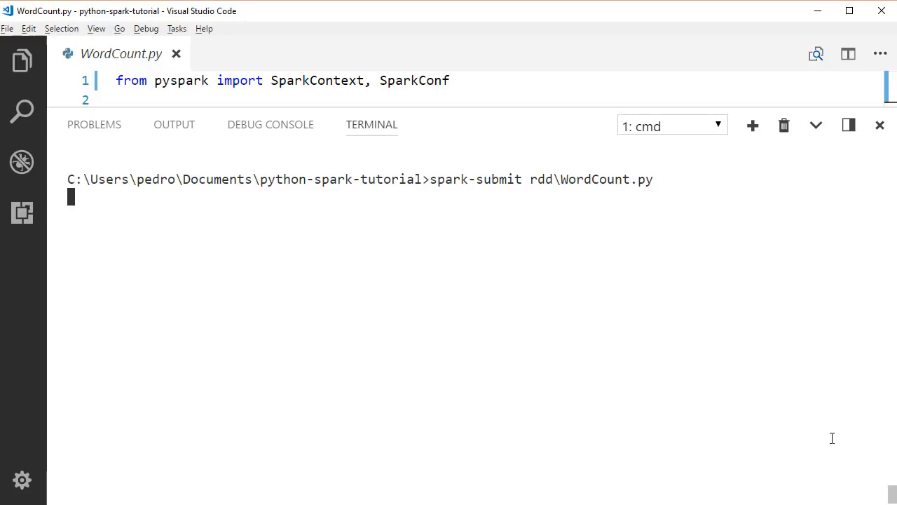
pyautogui.press('enter')
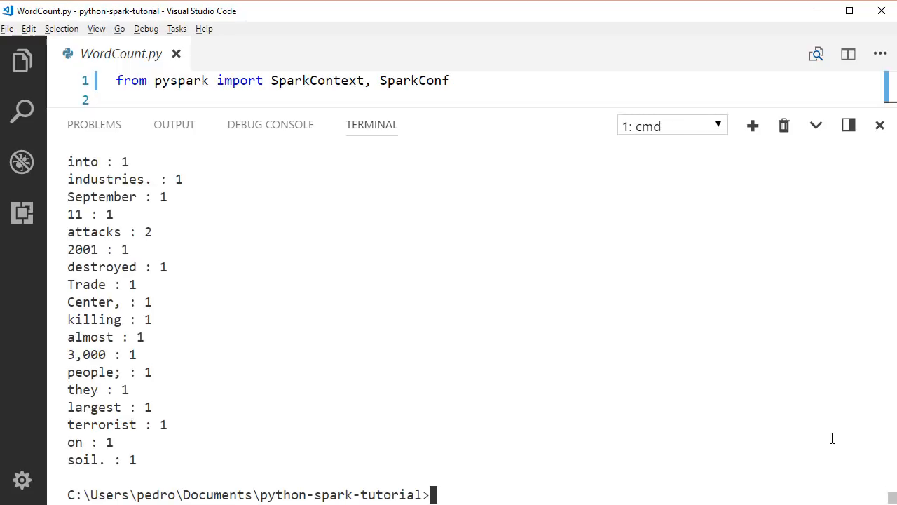